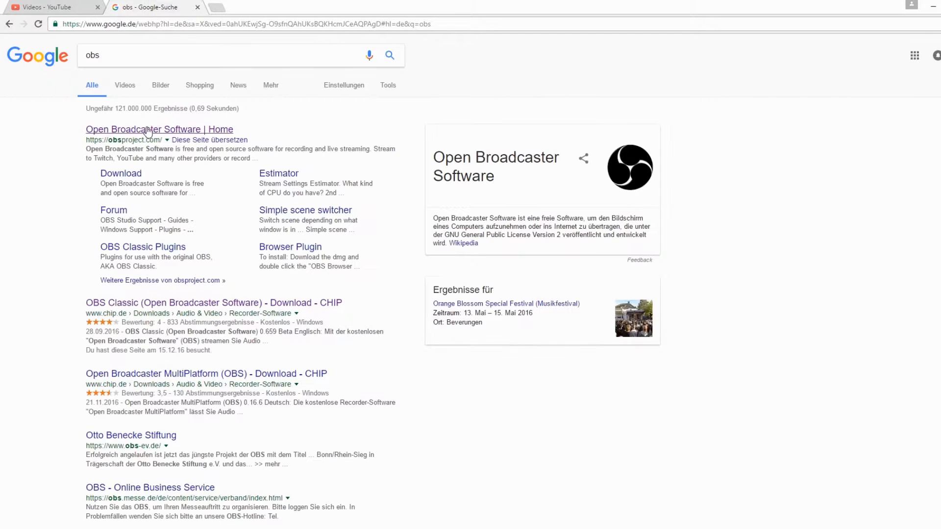
- Open obsproject.com from the results and scroll to the Twitch/hitbox/YouTube Gaming platform logos
click(159, 129)
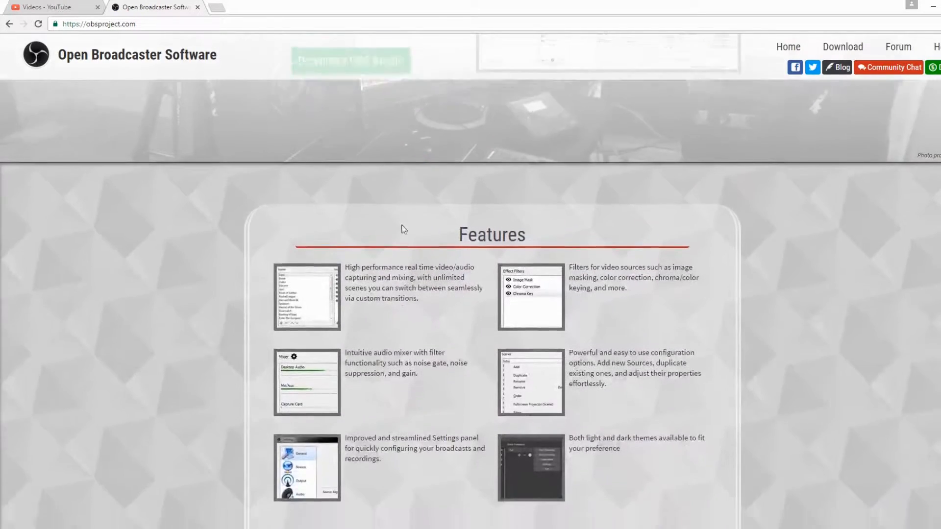
scroll(down, 3)
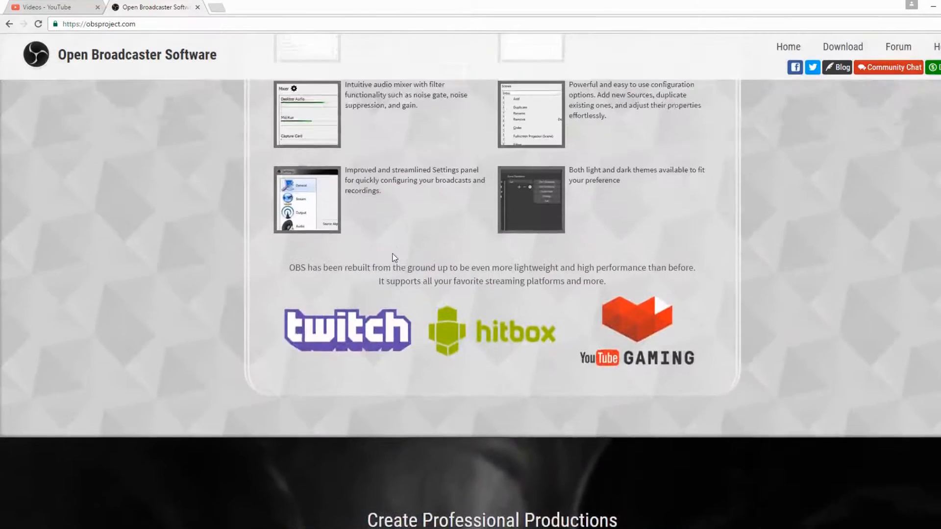
scroll(up, 3)
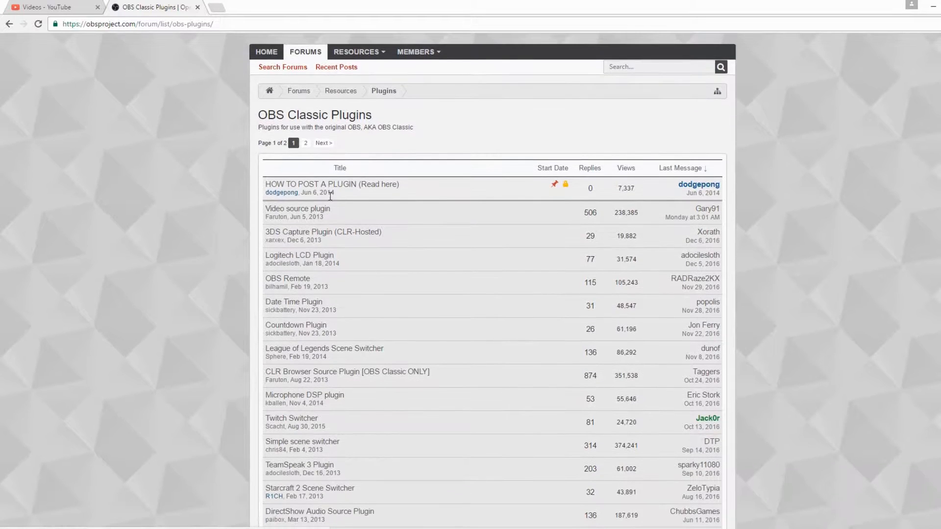
- Browse the OBS Classic Plugins list and open the 'Video source plugin' thread
scroll(down, 3)
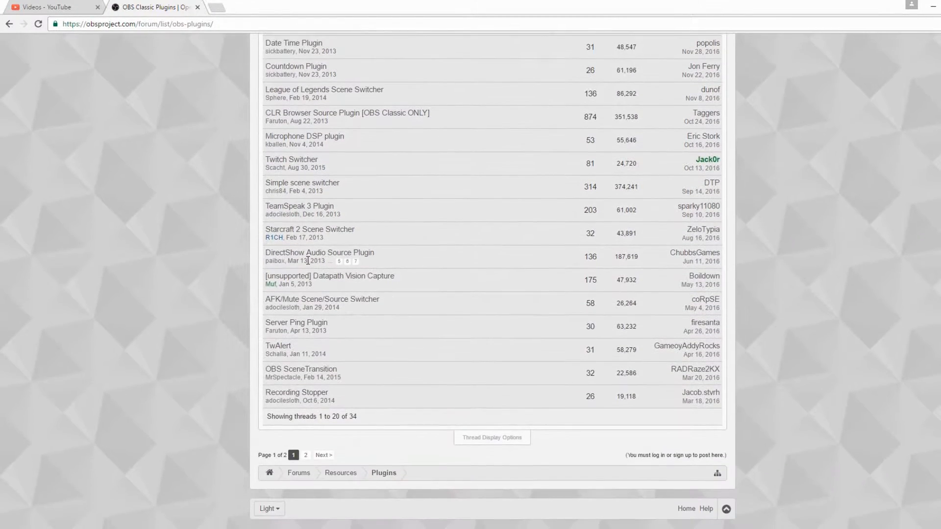
scroll(up, 3)
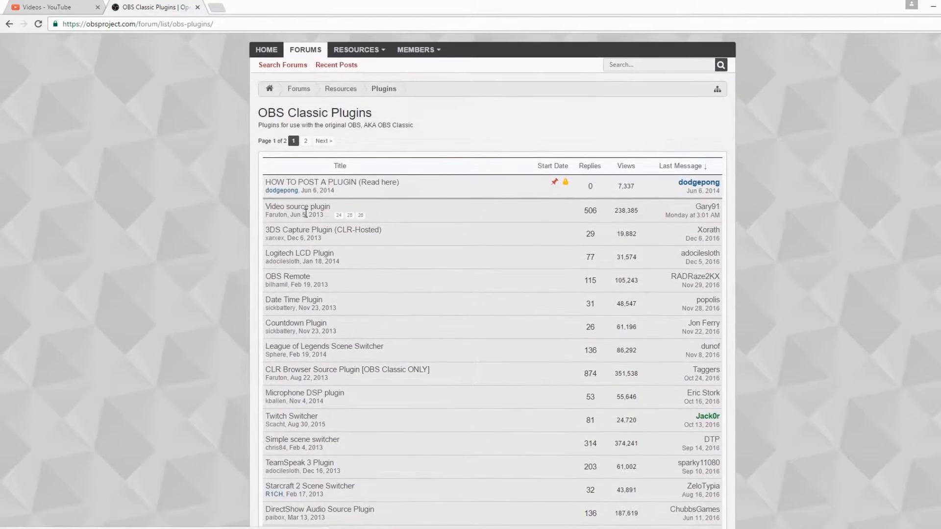
click(297, 207)
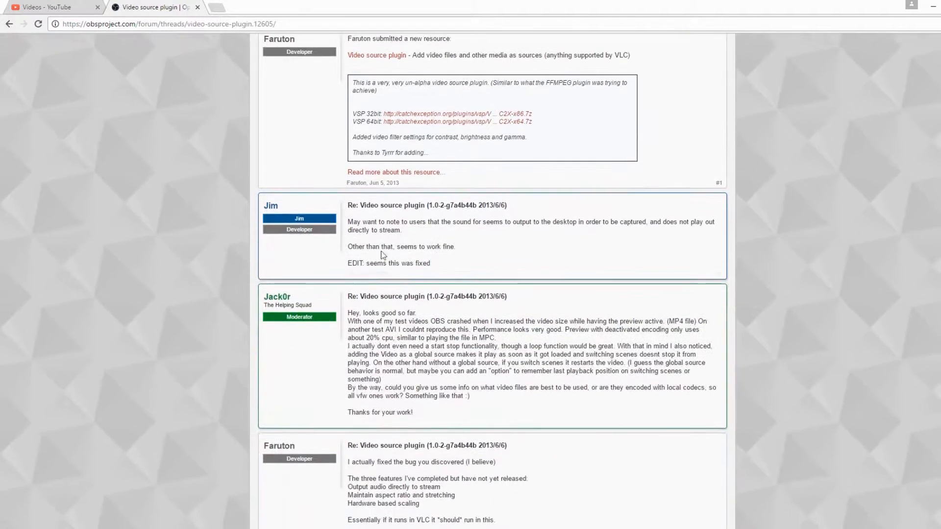
click(9, 23)
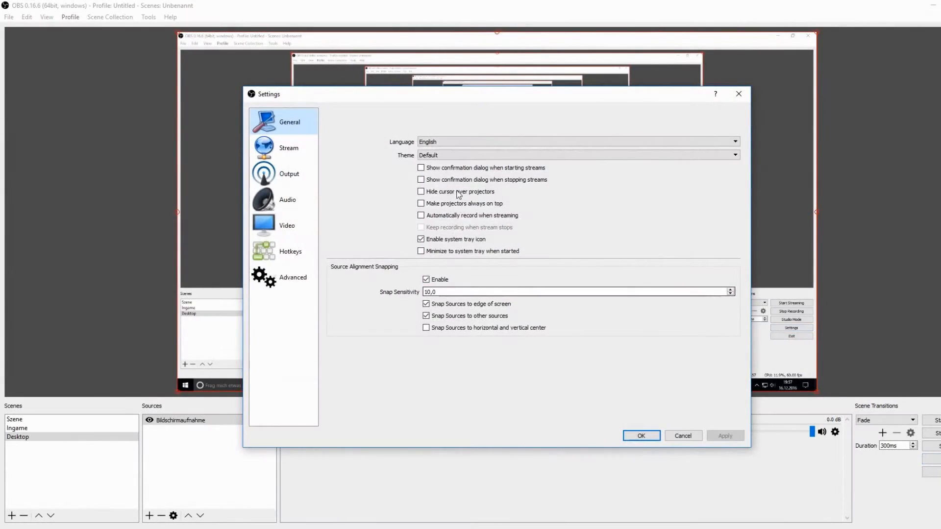
mouse_move(389, 234)
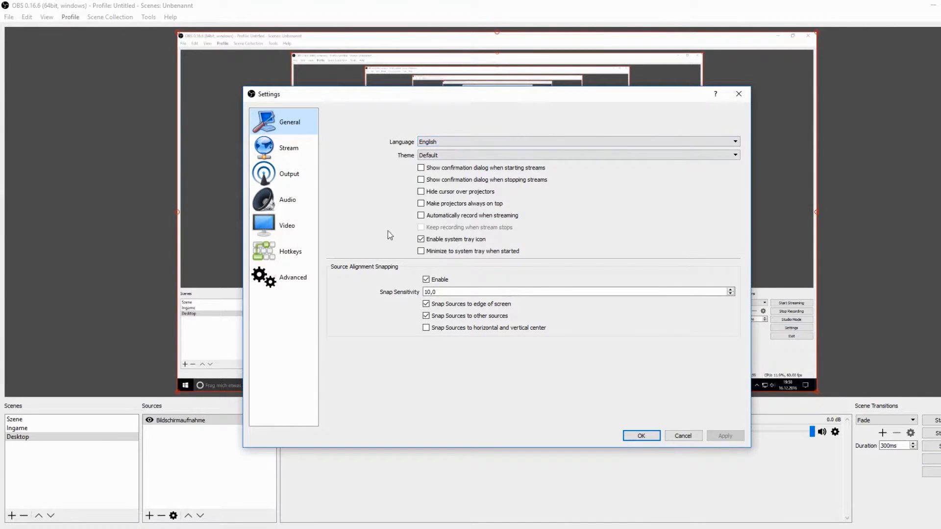
mouse_move(350, 253)
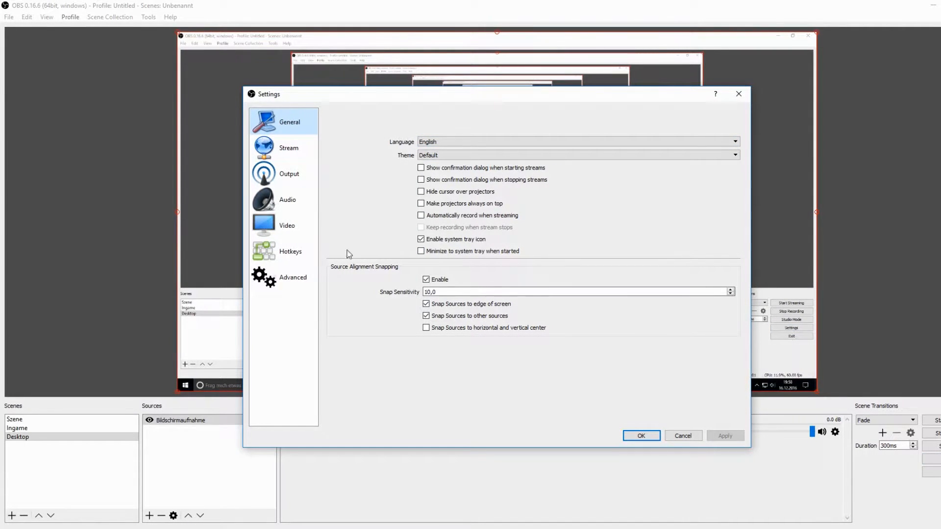
- In Stream settings, choose 'YouTube / YouTube Gaming' as the service with the primary ingest server
click(288, 148)
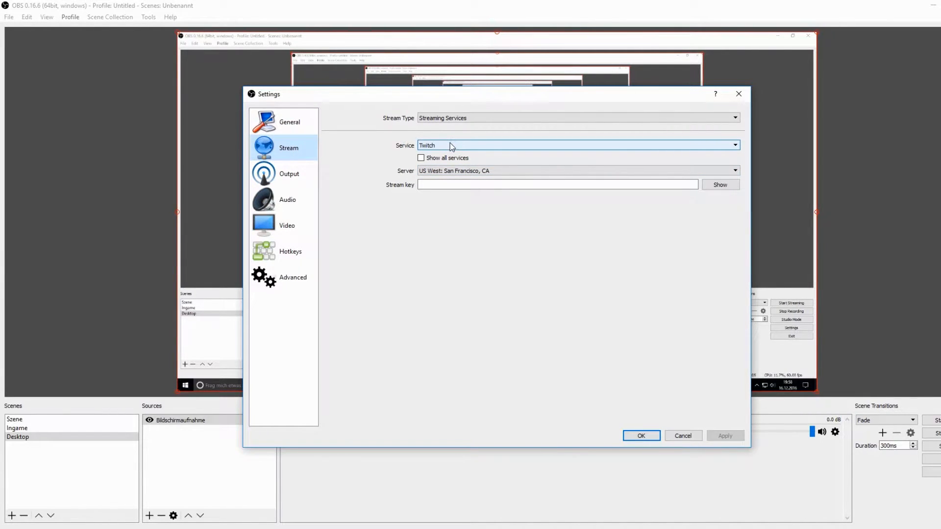
click(734, 145)
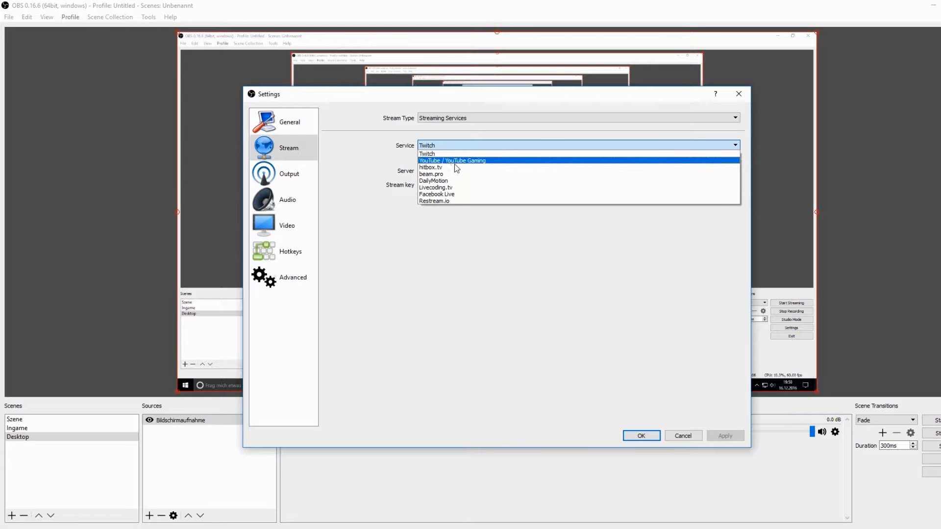
click(452, 160)
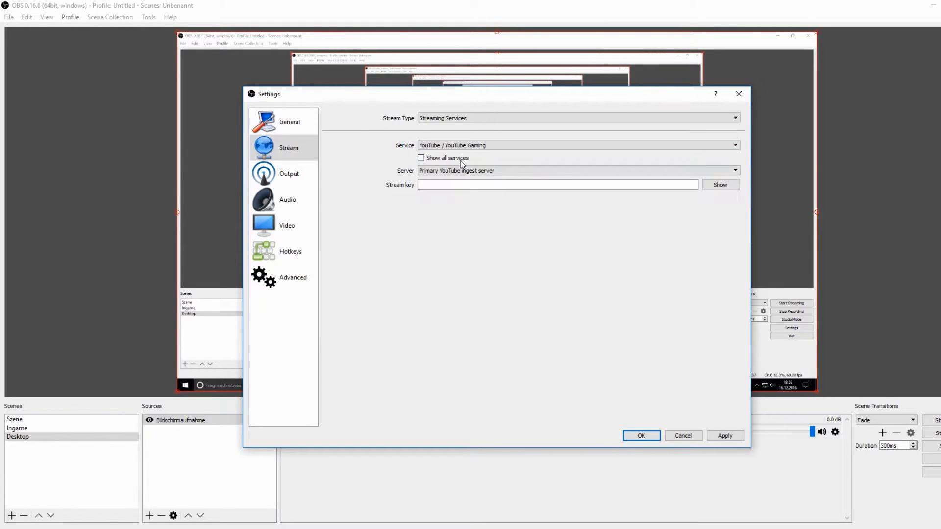
mouse_move(311, 526)
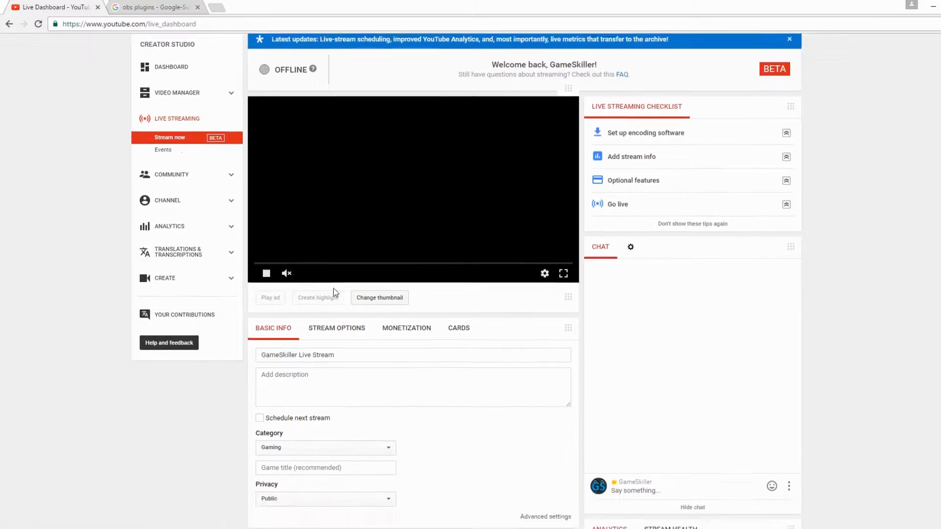
- Scroll the YouTube Creator Studio Live Streaming dashboard
scroll(down, 3)
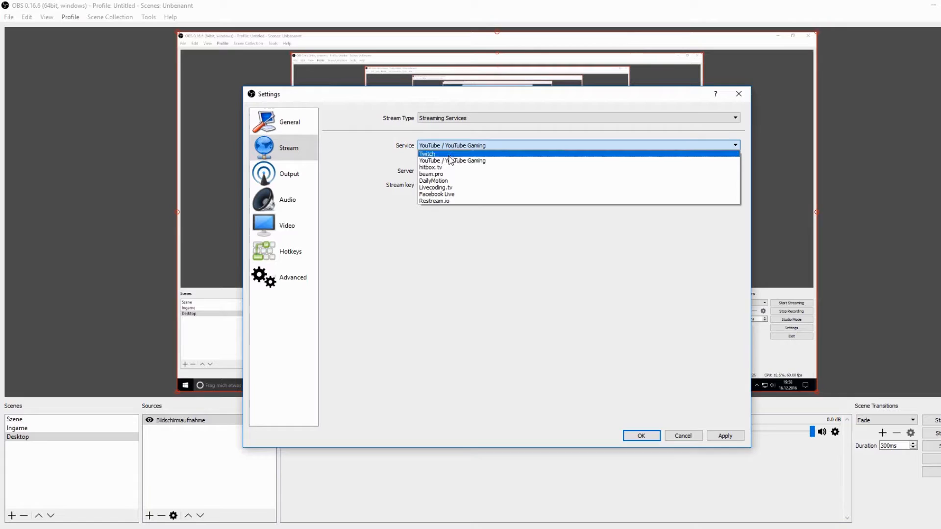
- Keep YouTube / YouTube Gaming as the service and review the Audio and Video settings
click(452, 160)
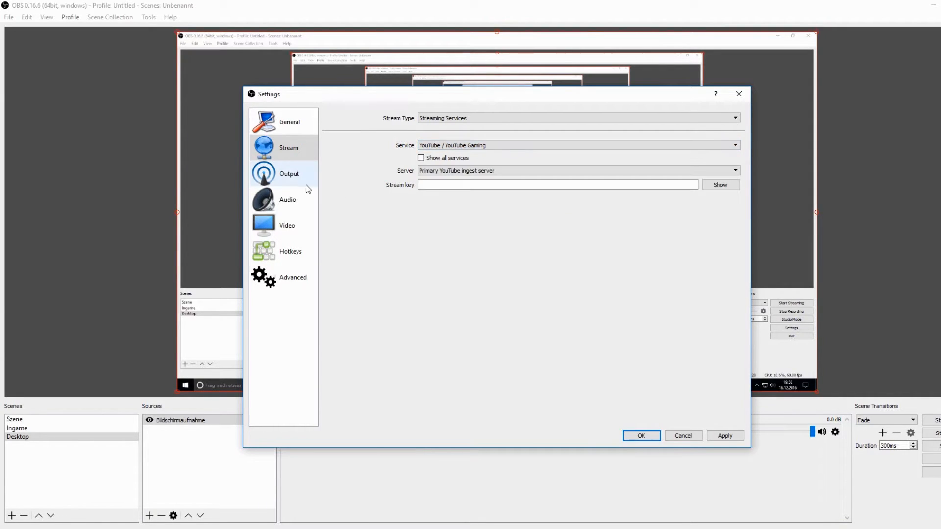
click(287, 199)
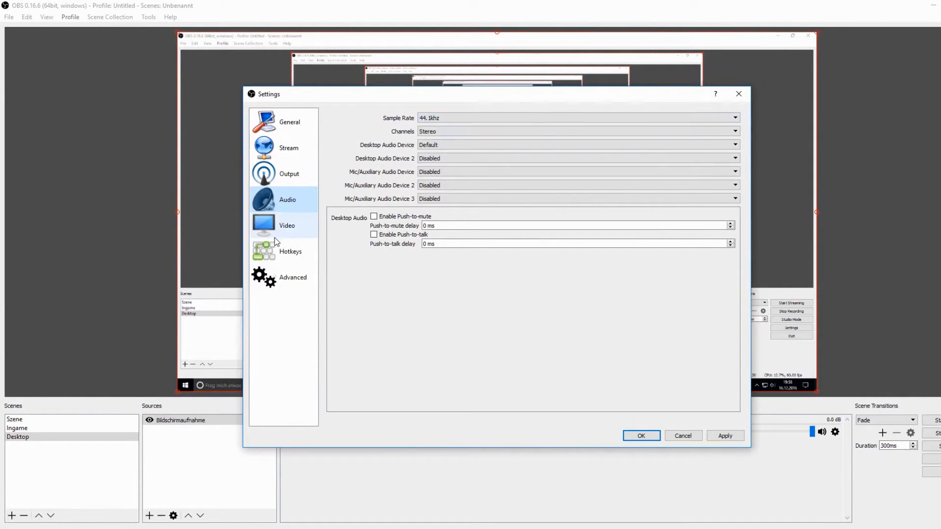
click(287, 225)
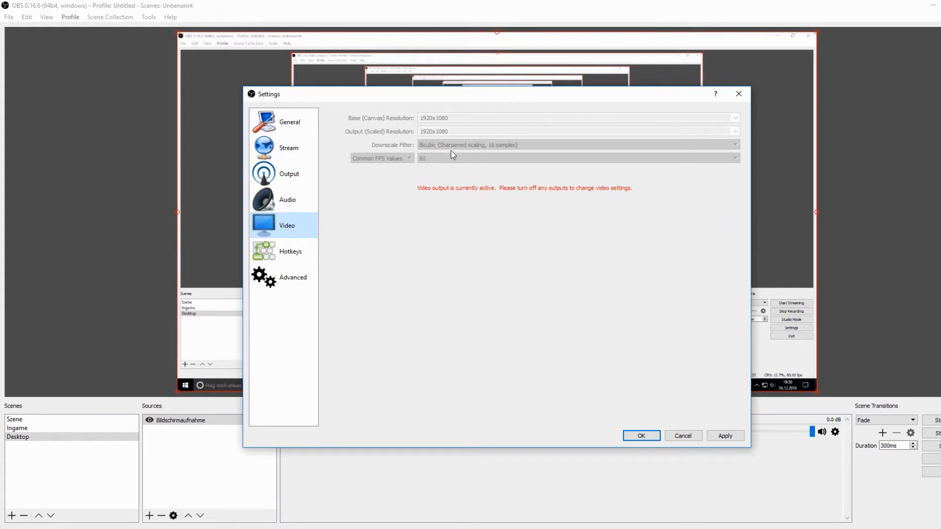
mouse_move(424, 191)
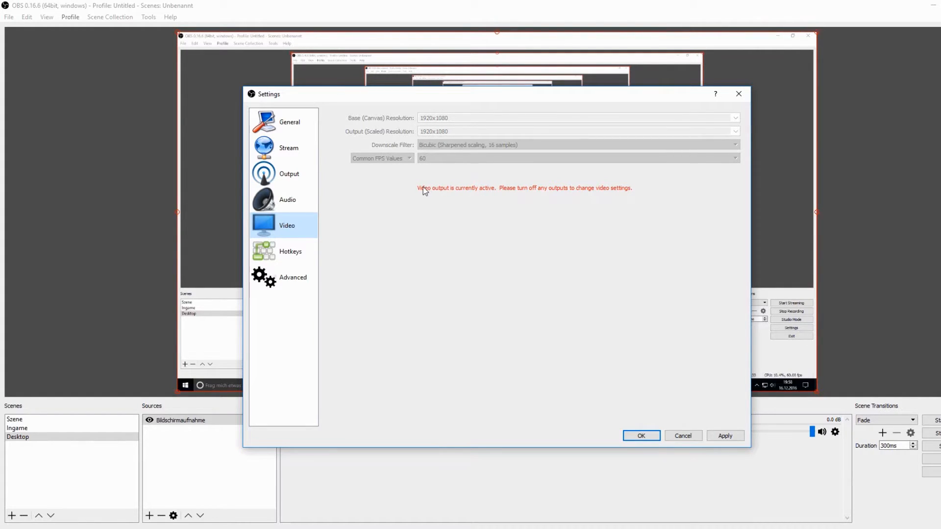
- In Hotkeys, enter 'D' for Show/Hide 'Bildschirmaufnahme'
click(290, 251)
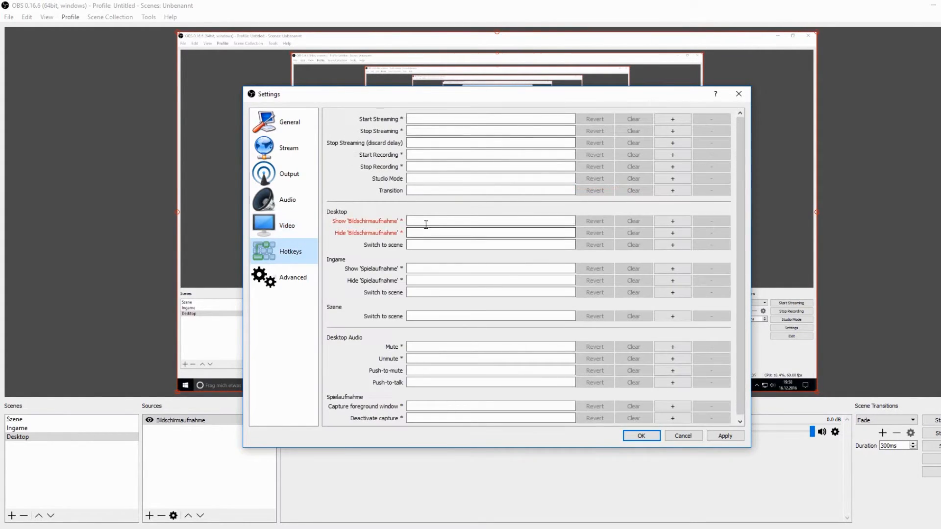
text(D)
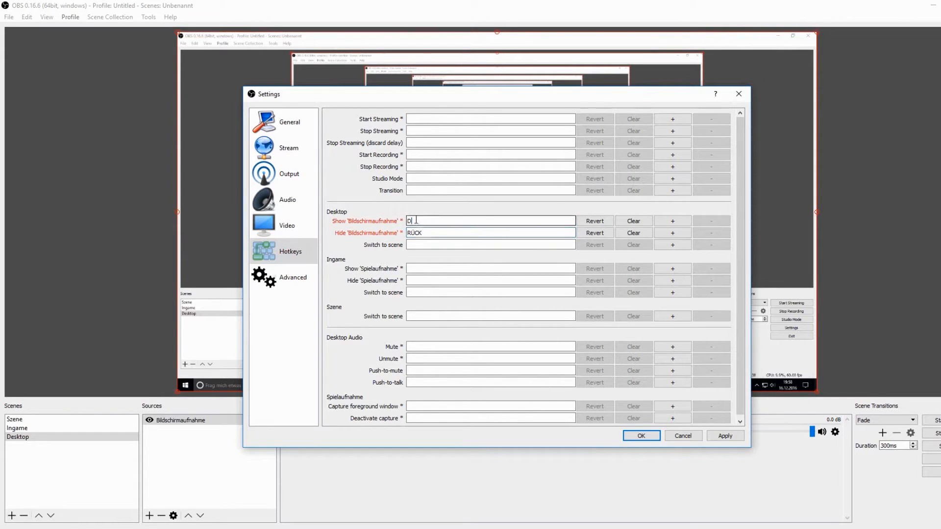
click(294, 277)
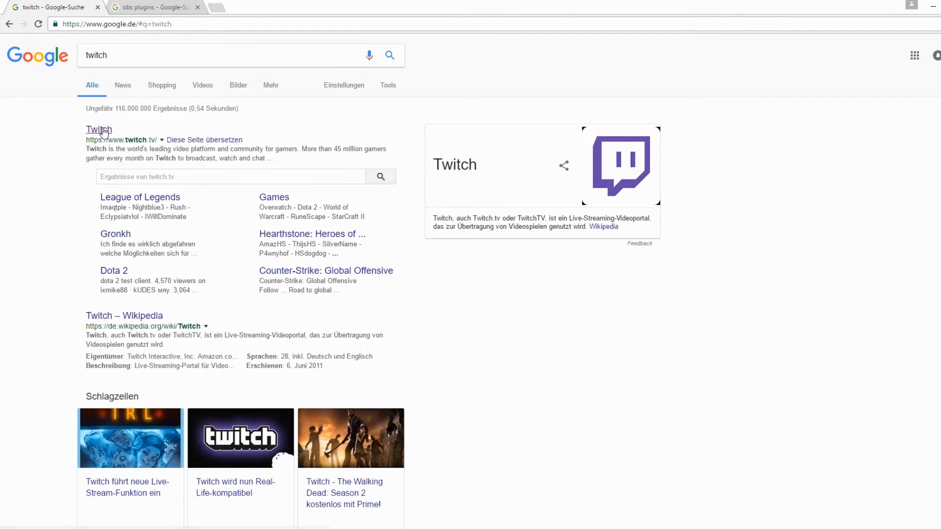
- Visit the Twitch homepage, then return to the obs search results
click(98, 129)
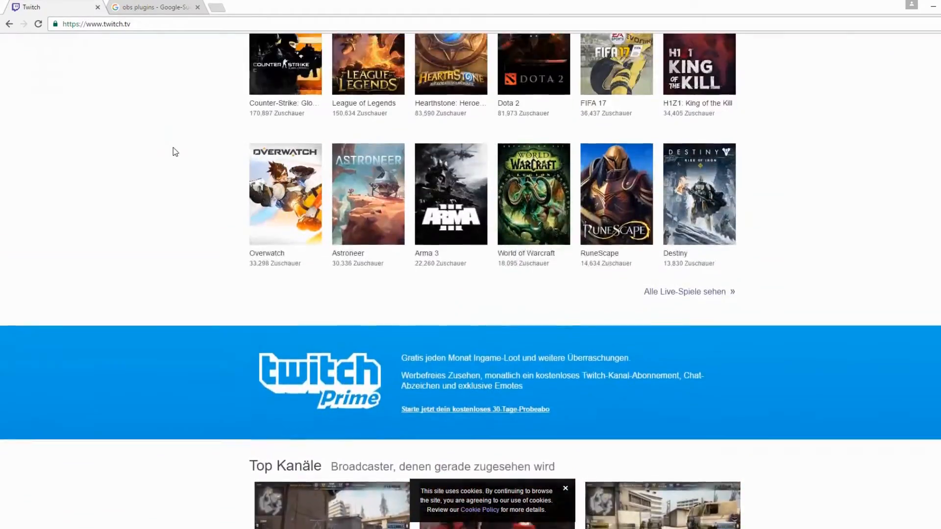
click(152, 6)
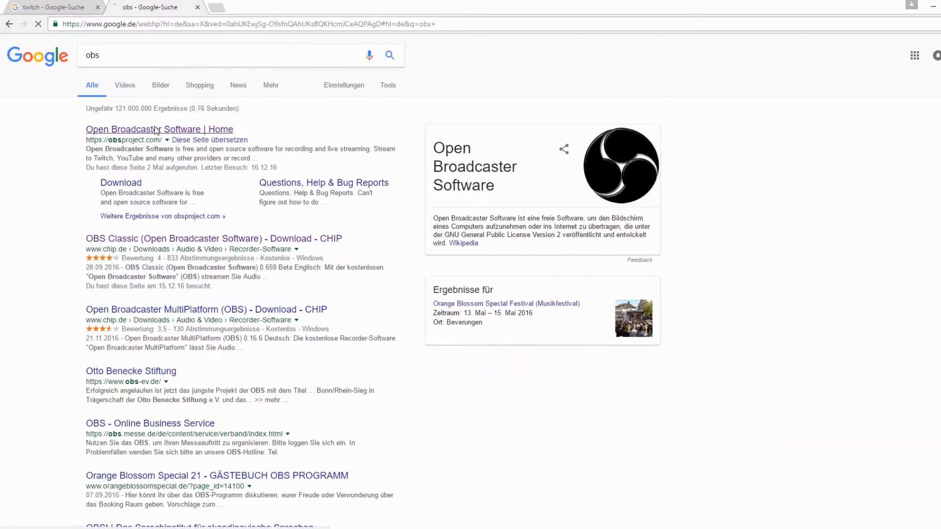
- Open obsproject.com and scroll through its Features section
click(159, 130)
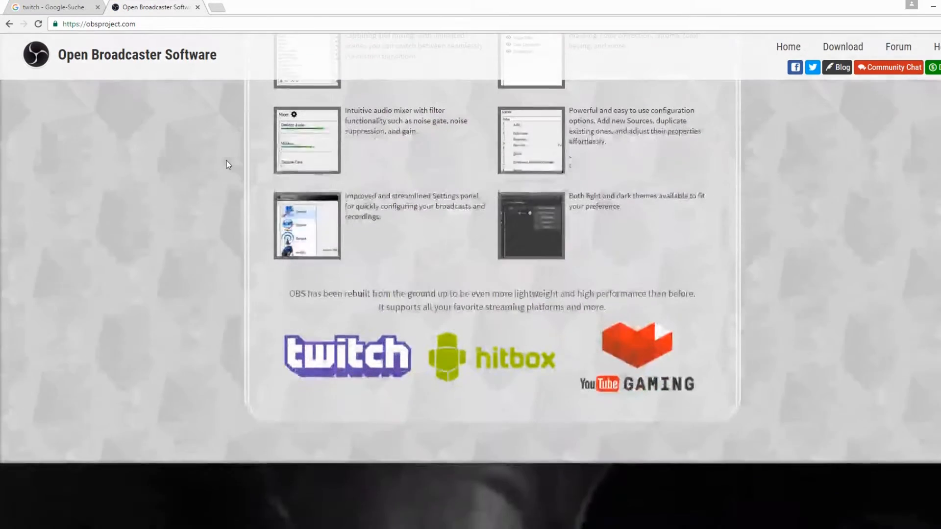
scroll(down, 3)
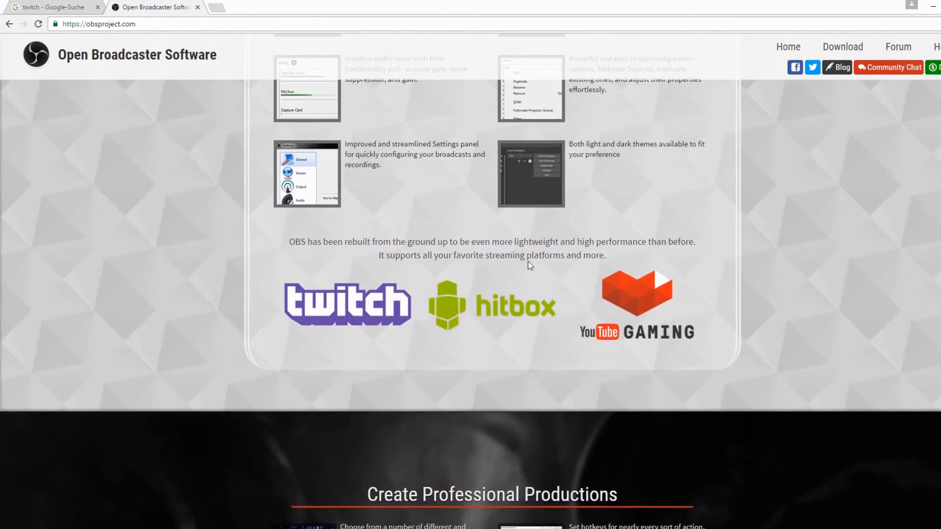
scroll(up, 3)
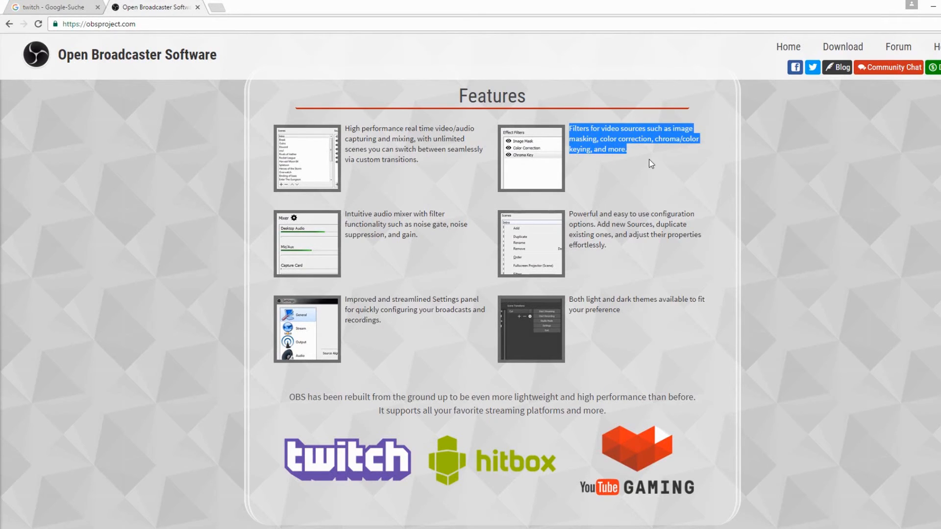
scroll(down, 3)
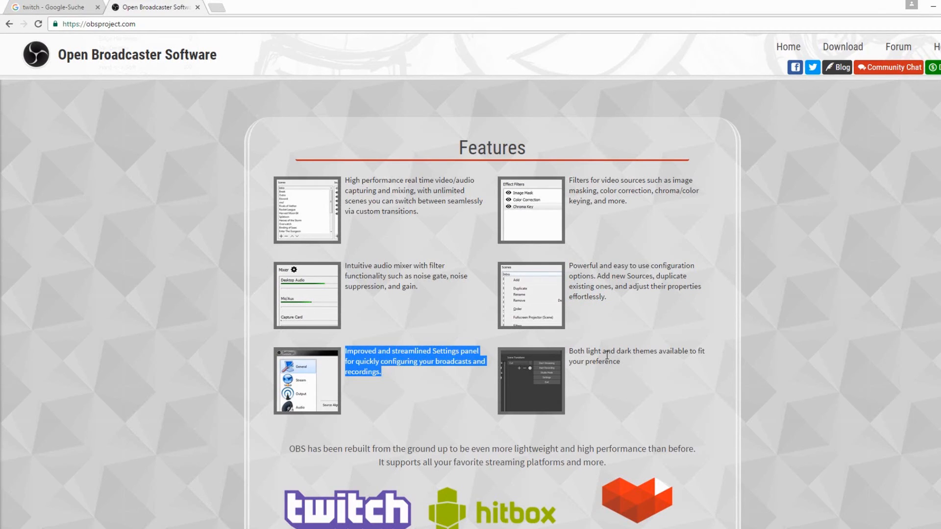
- Clear the highlighted features text and scroll down to the Collaborative Creativity plugins section
click(605, 342)
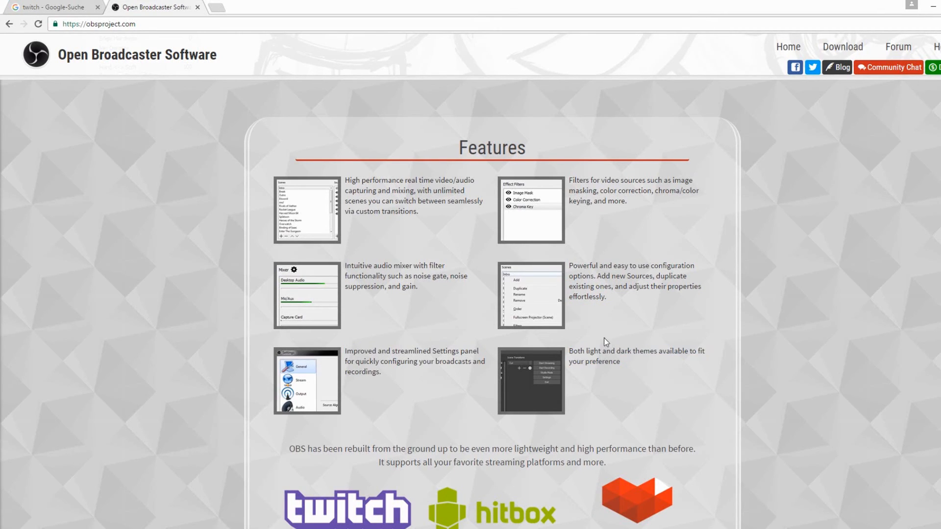
scroll(down, 3)
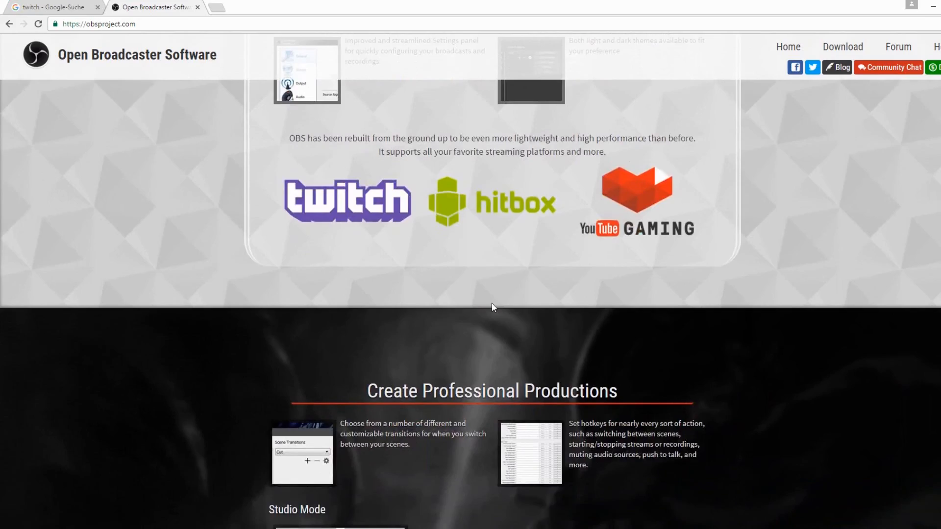
scroll(down, 3)
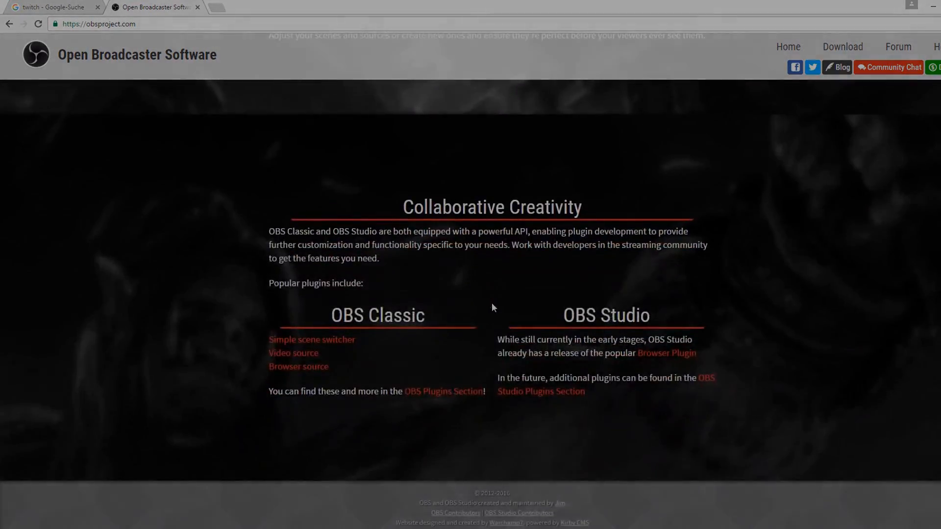